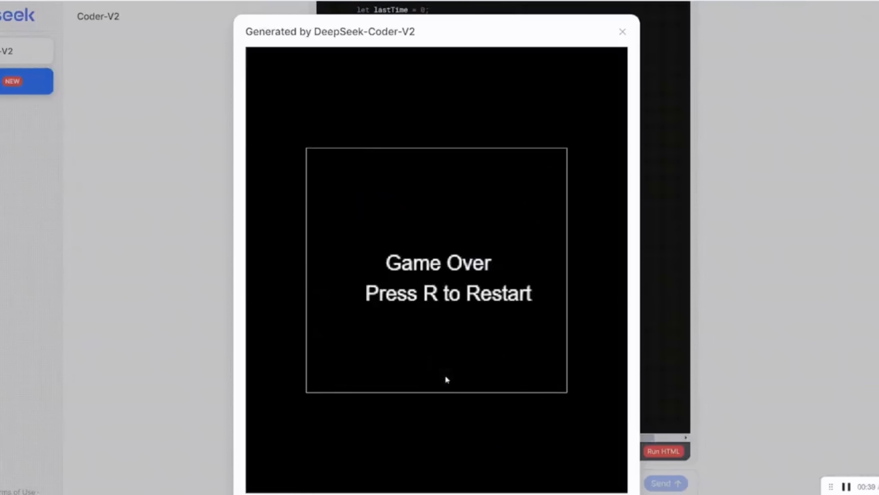
# Orbit and zoom the deepseek-v3.2-thinking Voxel World Adventure scene to inspect the village.
pyautogui.press('r')
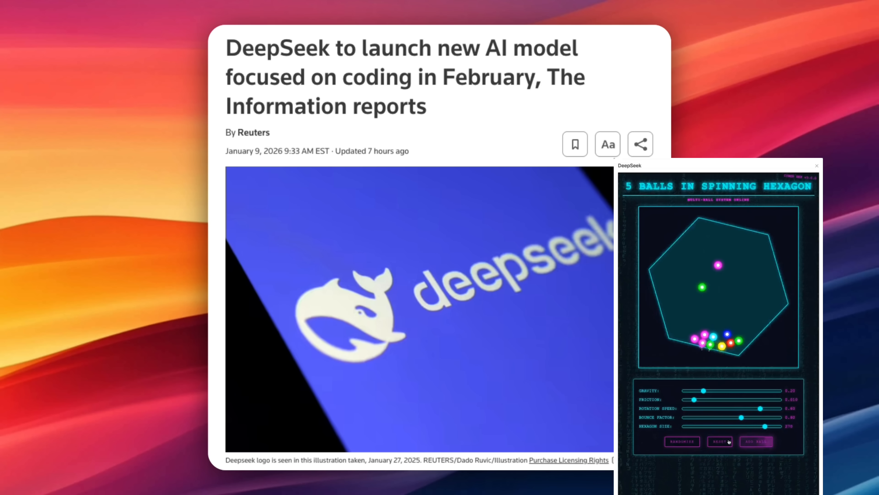
pyautogui.click(681, 442)
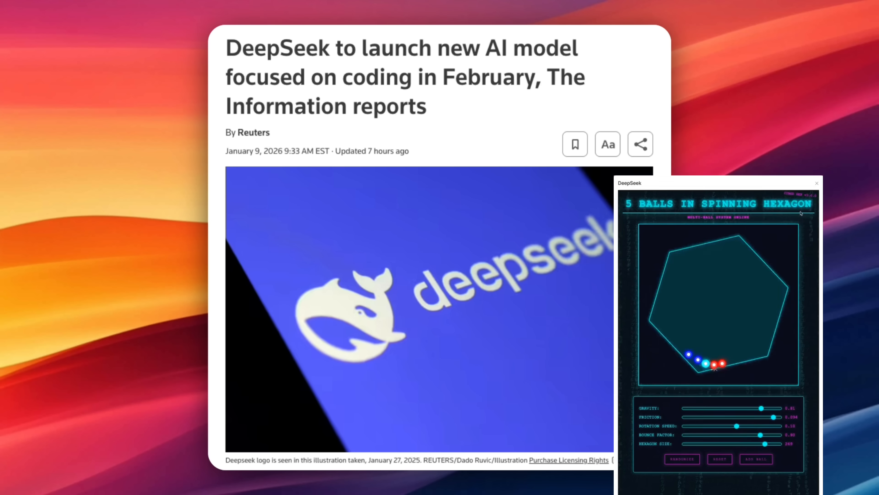
pyautogui.click(816, 183)
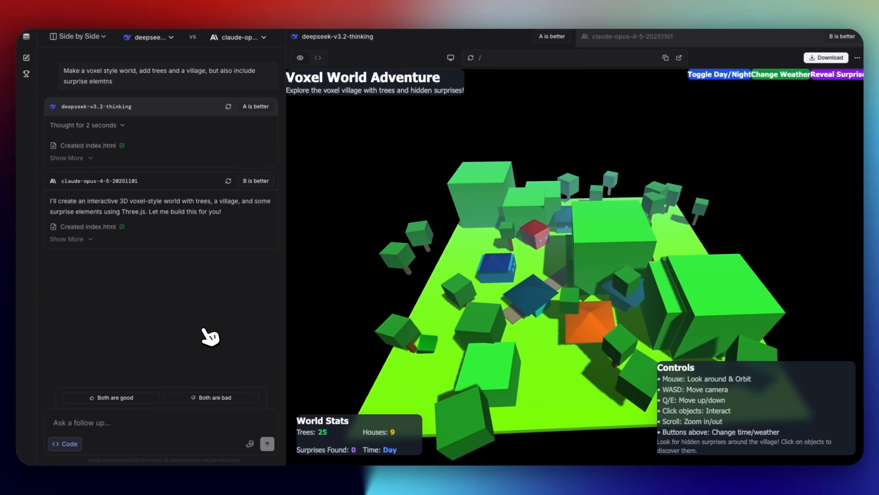
pyautogui.moveTo(180, 190)
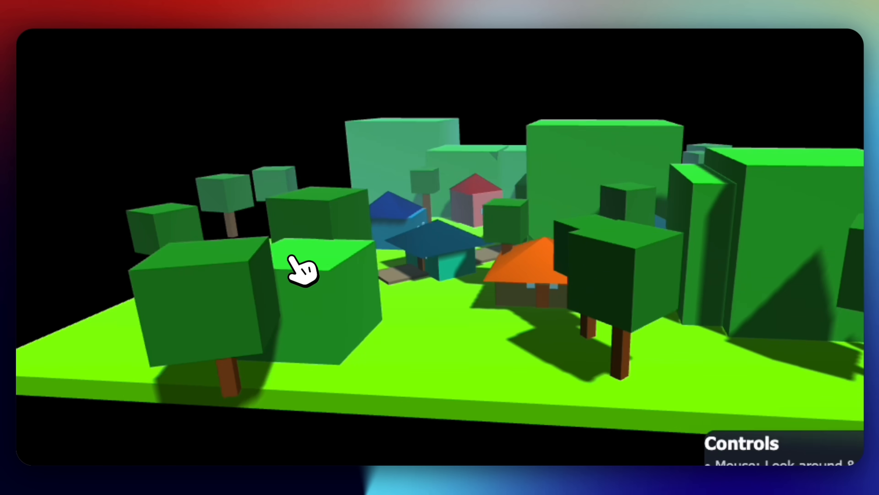
pyautogui.click(303, 269)
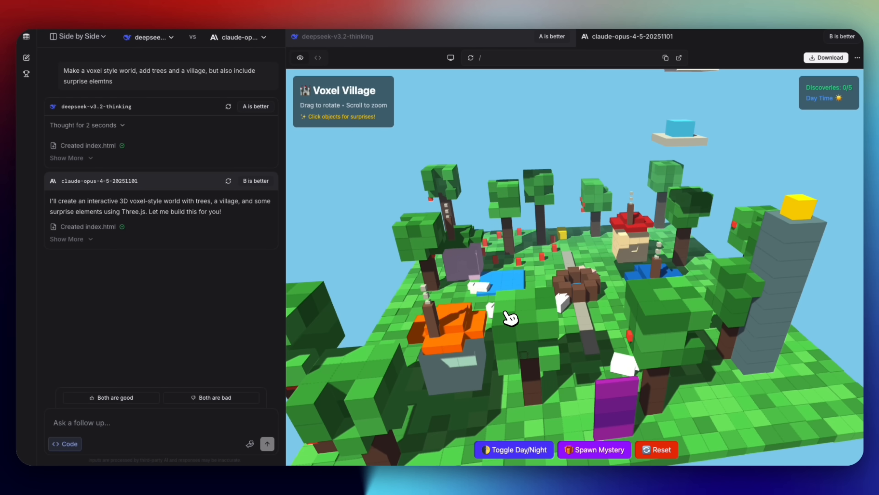
pyautogui.click(510, 318)
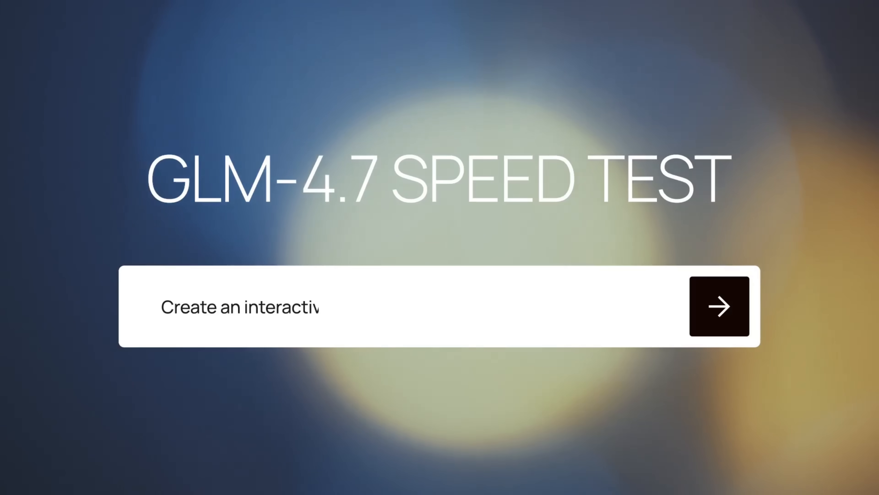
# Request '2 player pool game in a single HTML file' from the agent and keep the generated file.
pyautogui.write('2 player pool game in a single HTML file.')
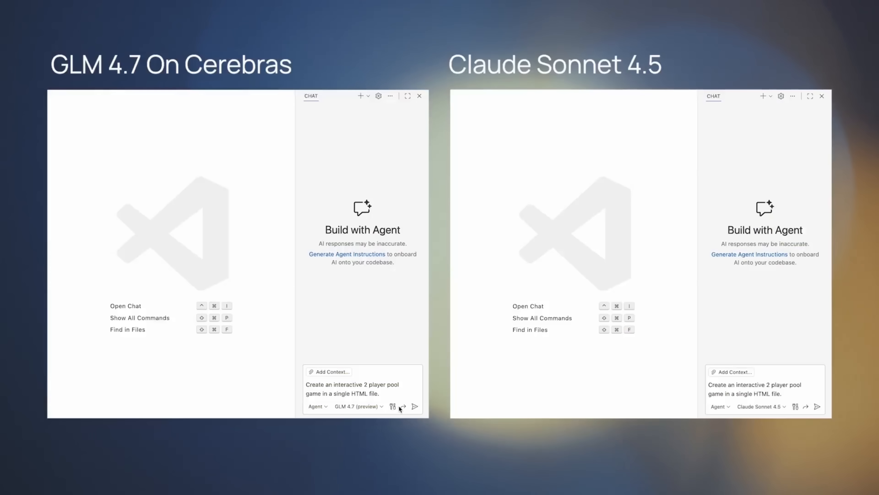
pyautogui.click(414, 406)
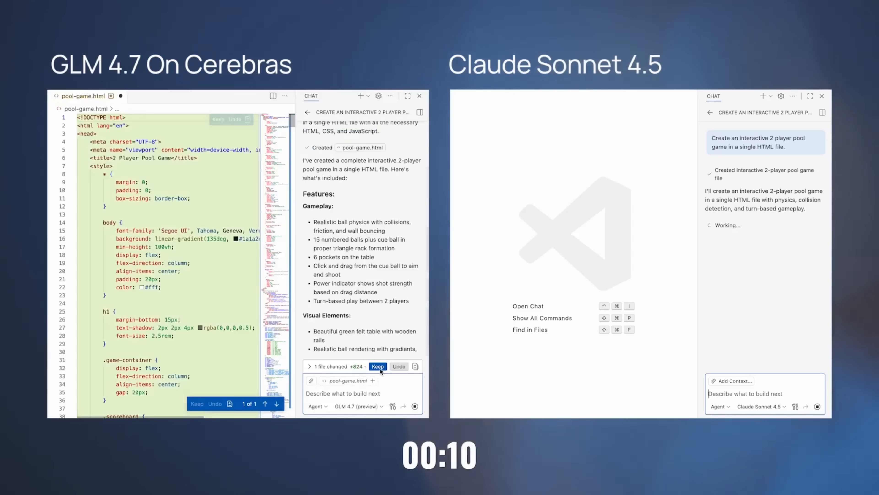
pyautogui.click(377, 365)
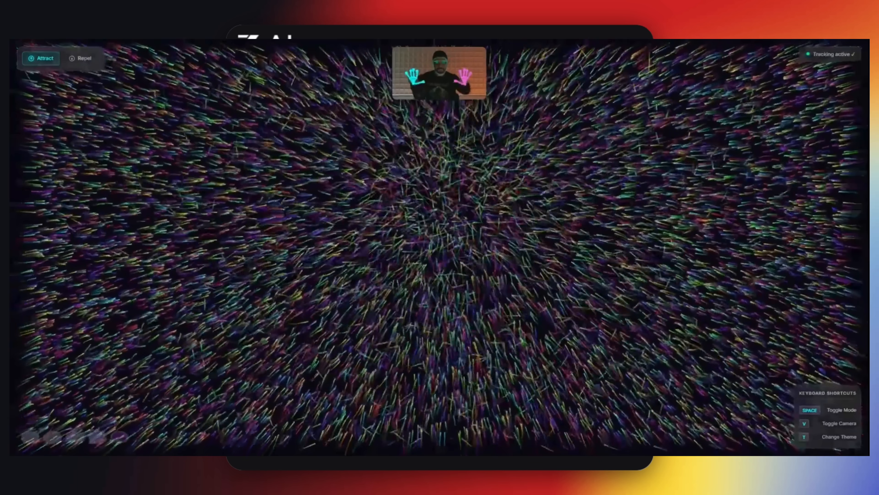
# Cycle the hand-tracking particles through colour themes with T, landing on Ocean.
pyautogui.press('t')
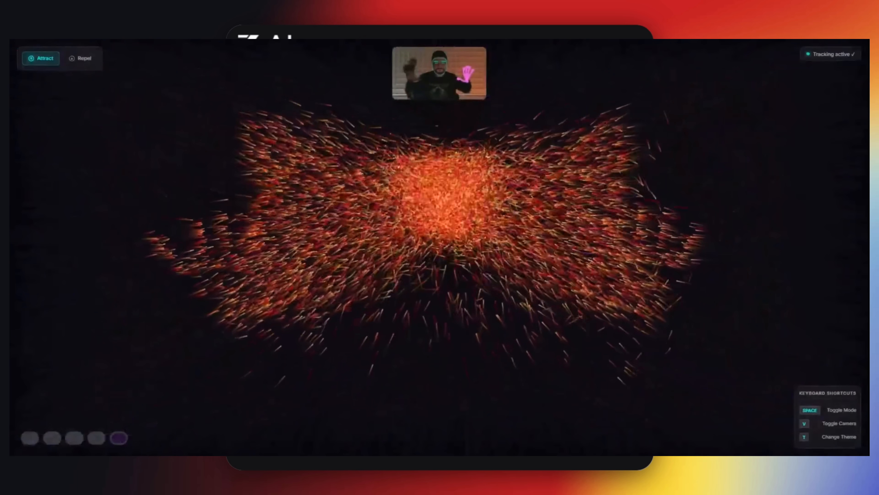
pyautogui.press('t')
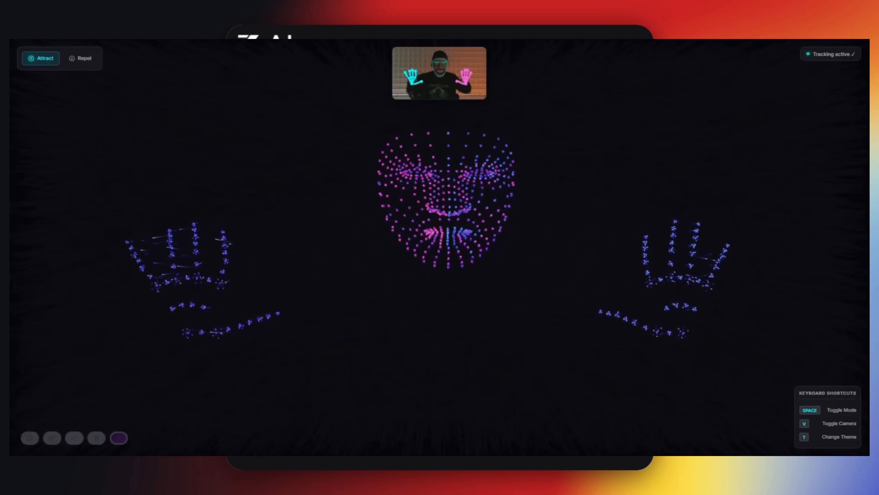
pyautogui.press('t')
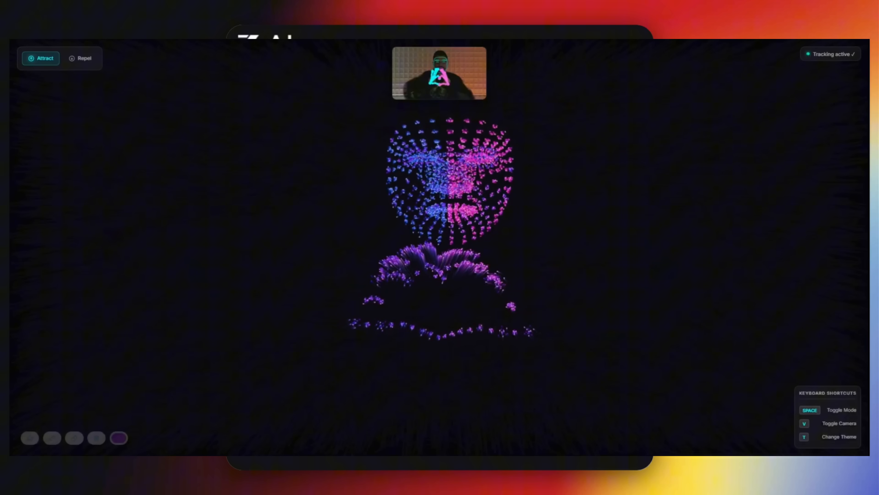
pyautogui.press('t')
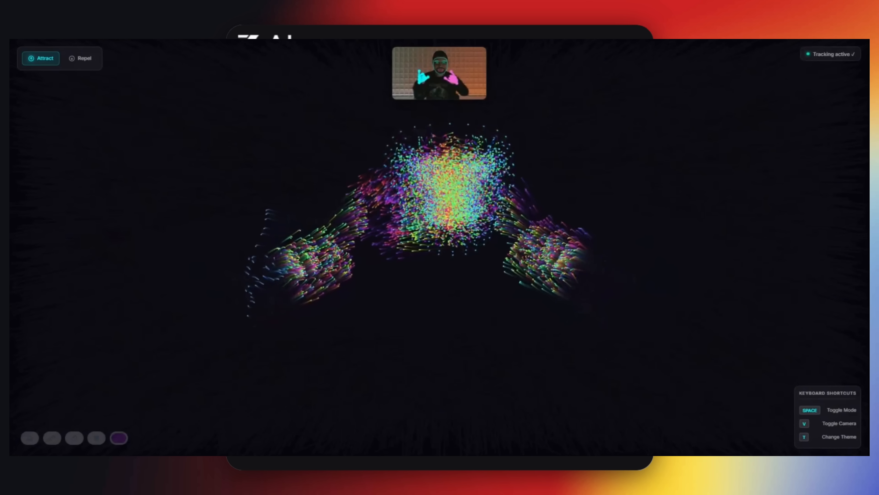
pyautogui.press('t')
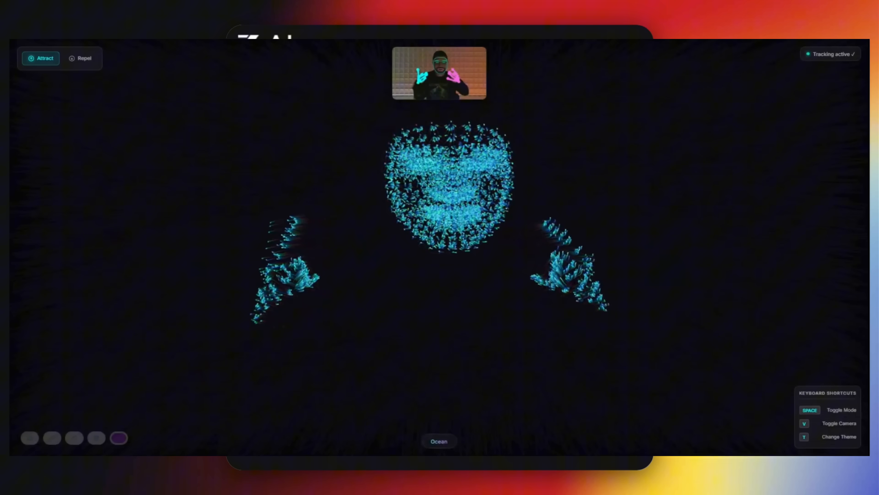
pyautogui.press('t')
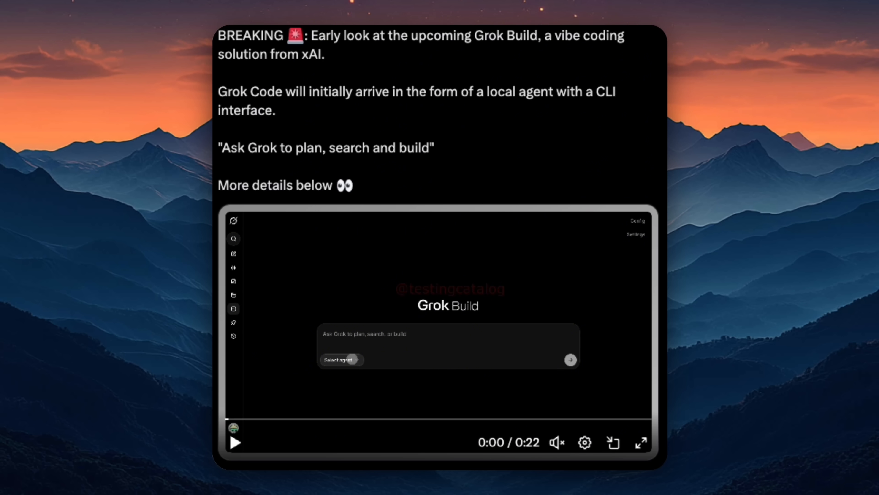
# Show the Environments and Integrations page listing no environments and a GitHub integration.
pyautogui.click(640, 442)
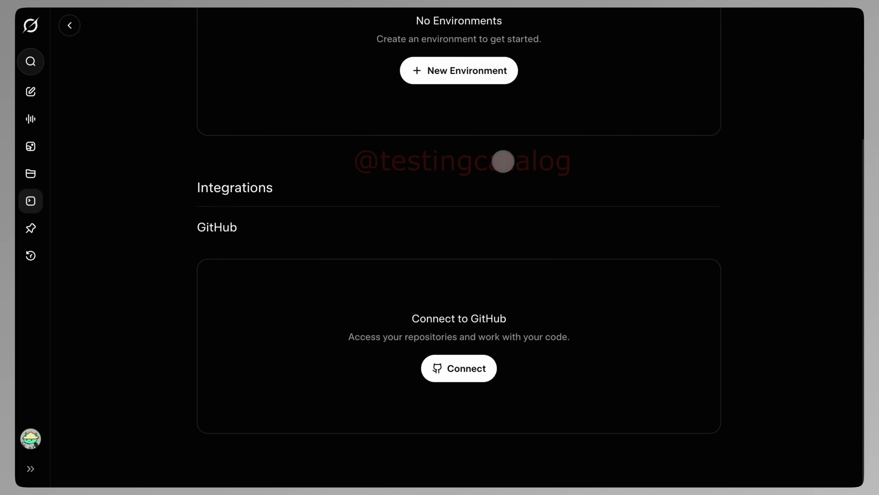
pyautogui.scroll(3)
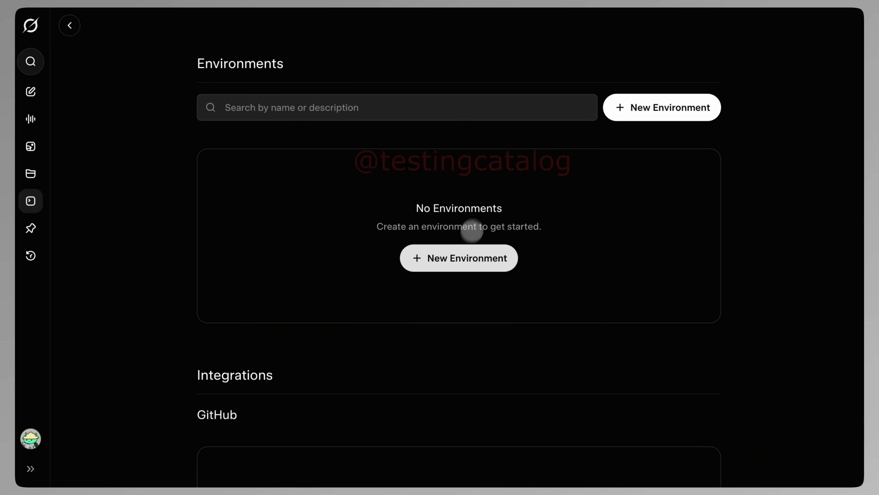
# Start a new environment and enable internet access, revealing domain allowlist and HTTP method settings.
pyautogui.click(458, 258)
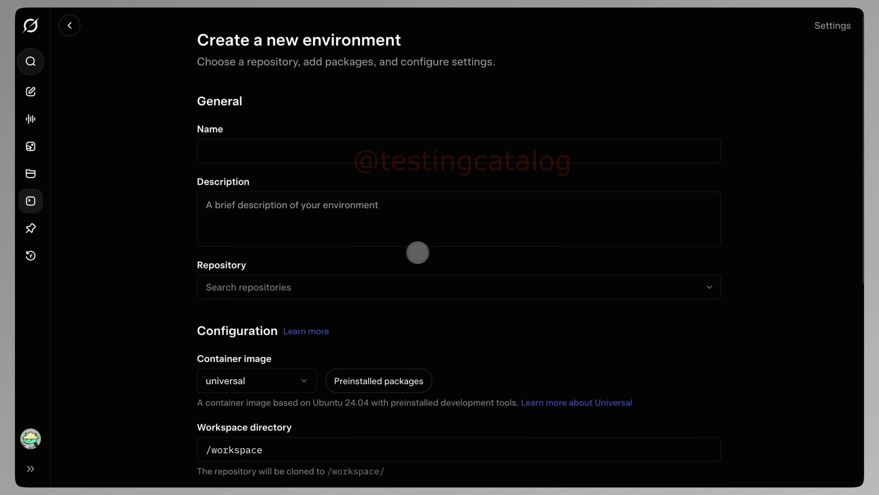
pyautogui.scroll(-3)
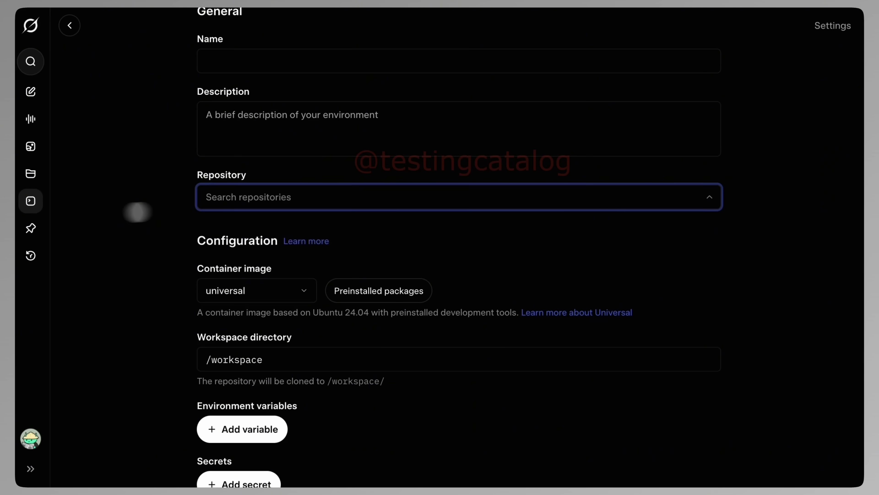
pyautogui.click(256, 289)
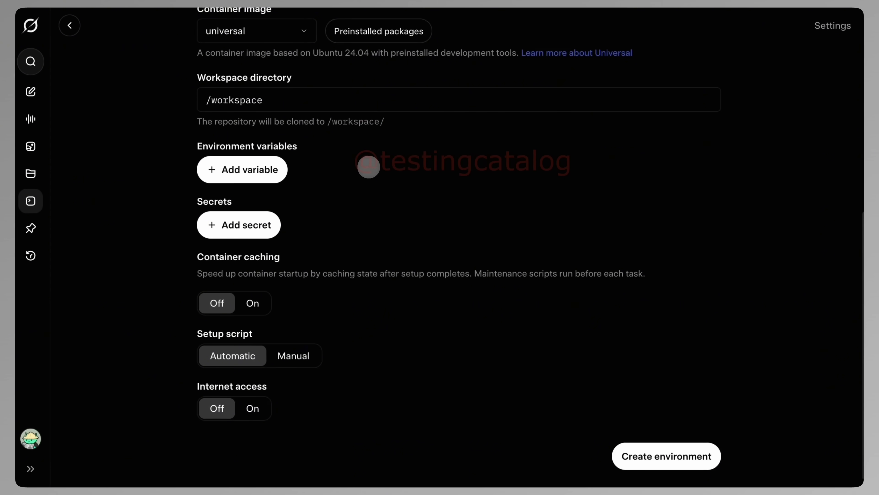
pyautogui.click(242, 169)
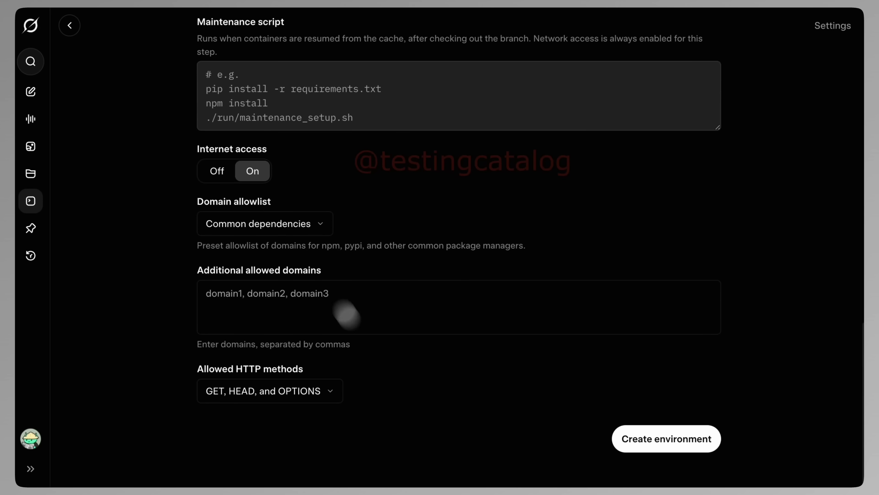
pyautogui.moveTo(302, 389)
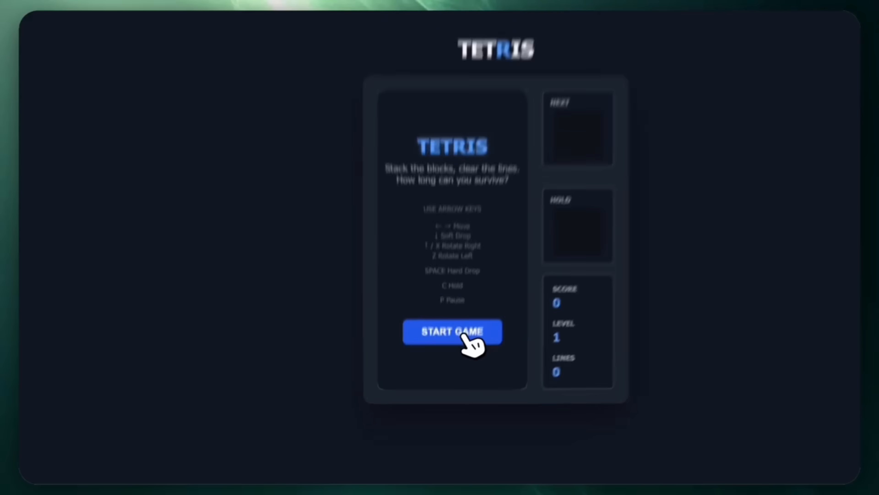
# Start a new round of the generated Tetris game.
pyautogui.click(452, 332)
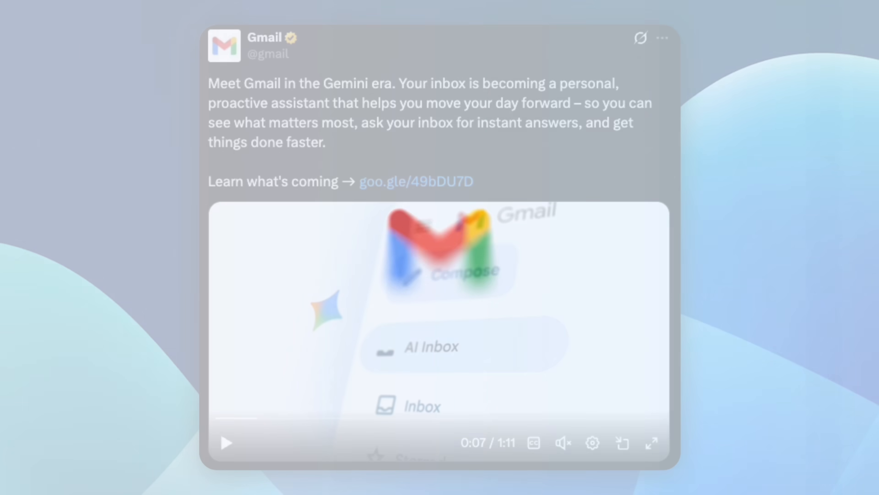
# Play the Gmail Gemini-era inbox announcement video in the post.
pyautogui.click(650, 442)
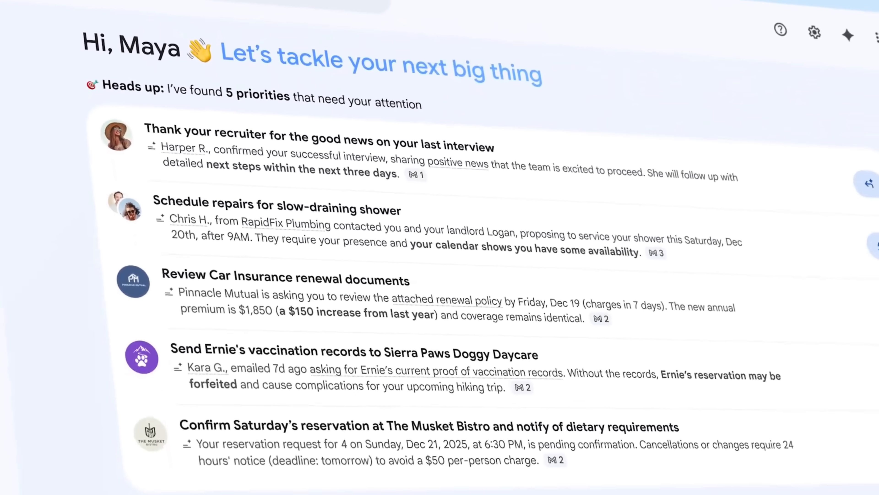
# Scroll through AI Inbox priorities and Catch up topics, then pick the planter refund suggested action.
pyautogui.scroll(-3)
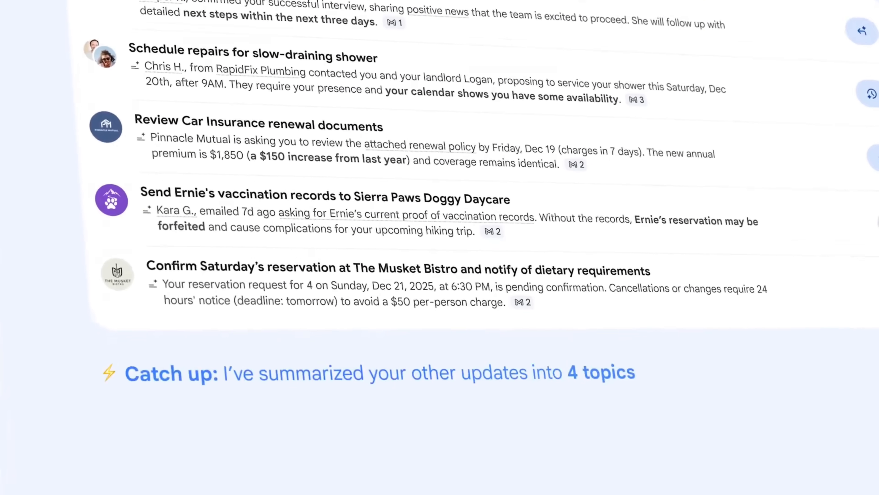
pyautogui.scroll(-3)
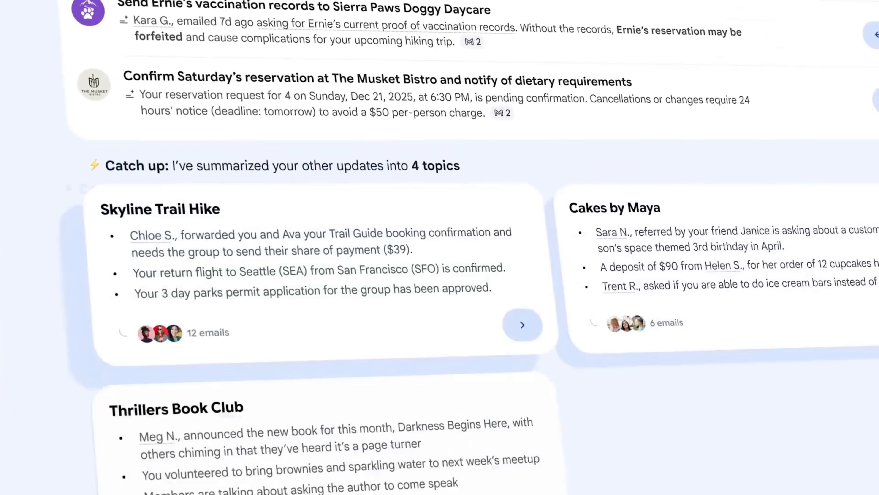
pyautogui.scroll(-3)
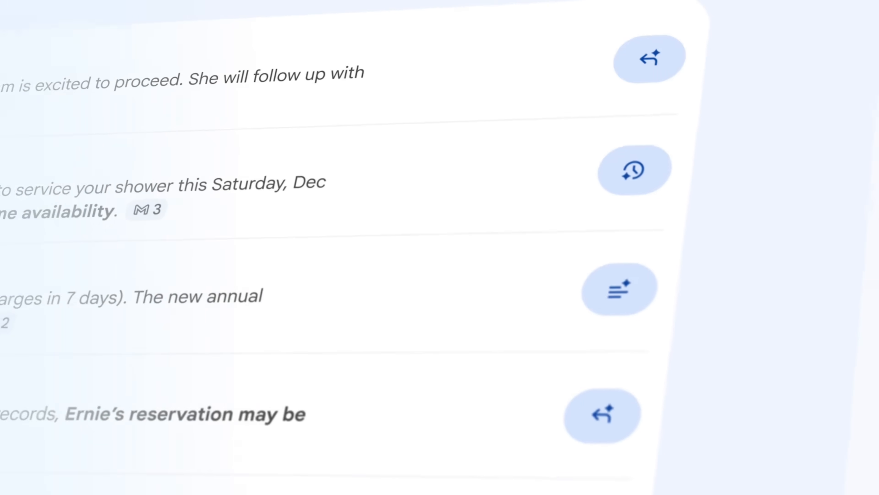
pyautogui.click(518, 235)
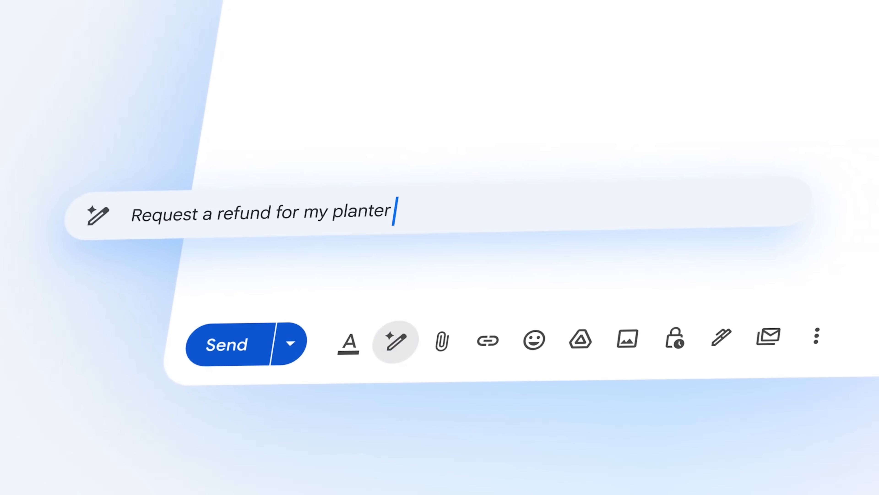
# Finish the prompt with 'that arrived cracked down the side' and generate the refund email.
pyautogui.write('that arrived cracked down the side')
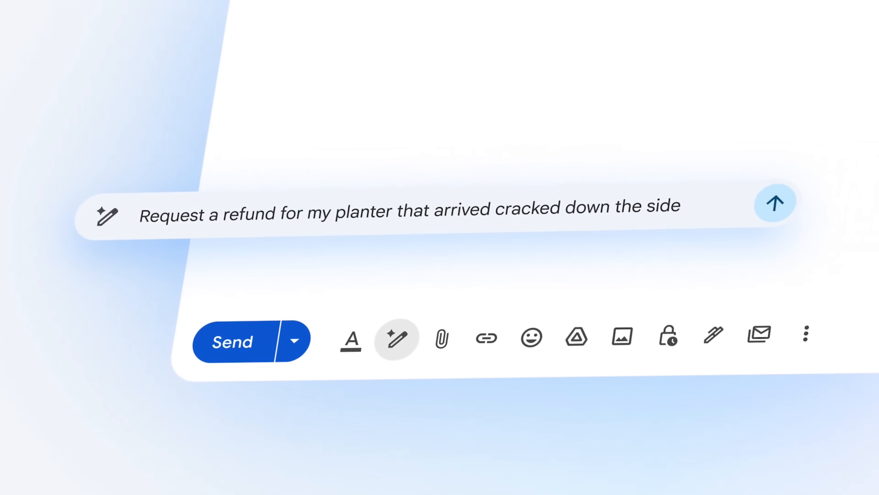
pyautogui.click(775, 203)
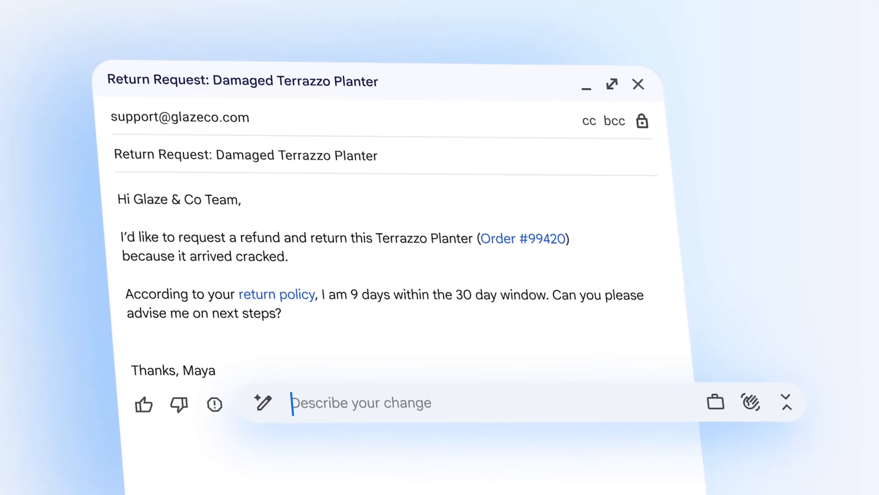
# Submit a 'Make th…' refinement to revise the drafted planter return request.
pyautogui.write('Make th')
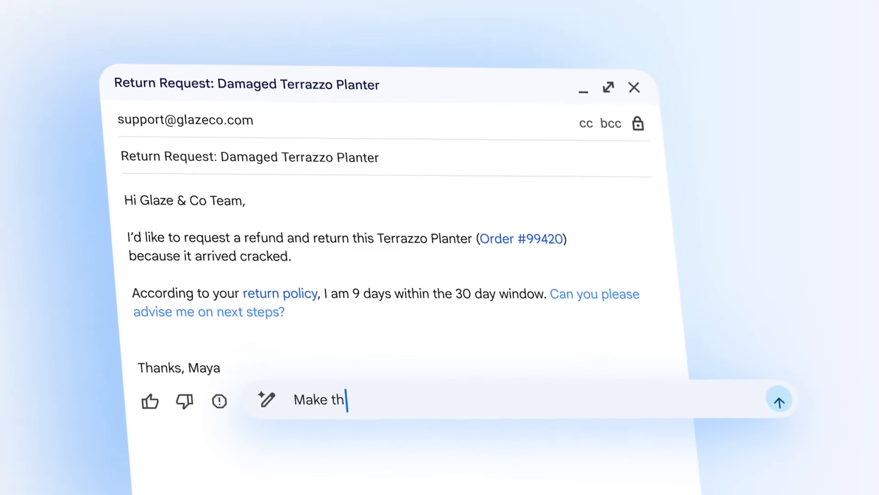
pyautogui.click(778, 400)
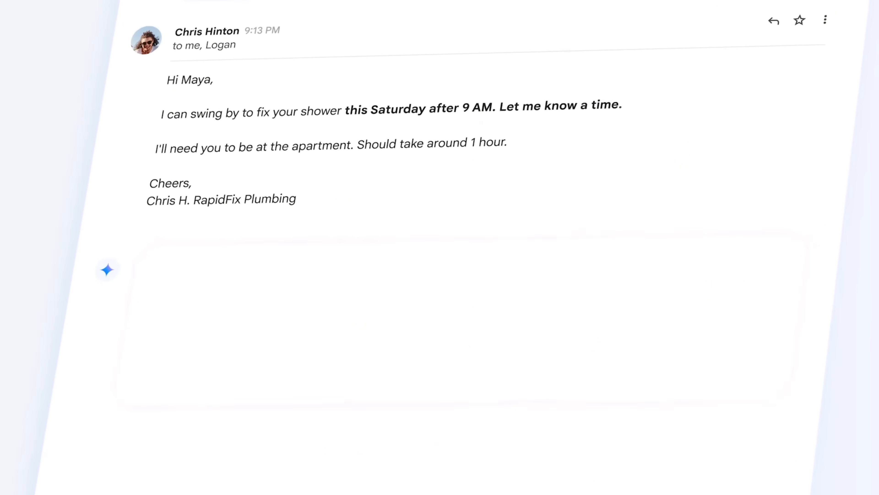
# Pick the 1 - 2pm slot for the shower repair and query the inbox about 'the Italian restaurant'.
pyautogui.click(107, 270)
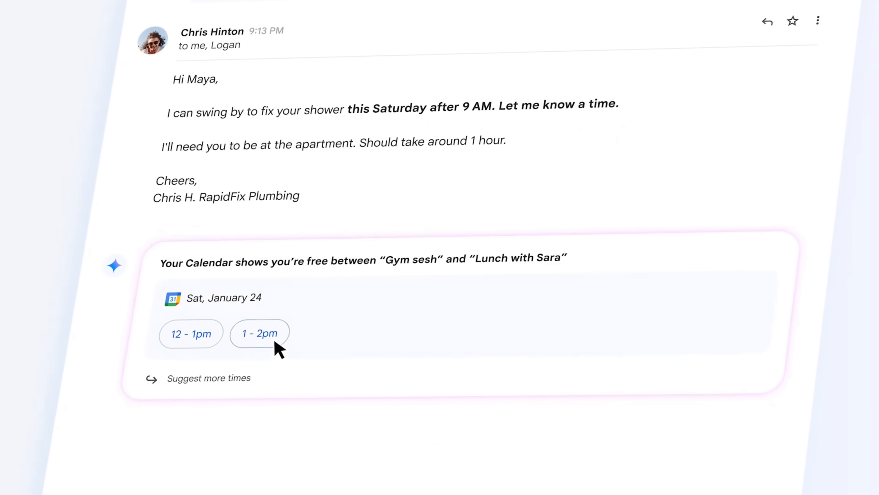
pyautogui.click(259, 333)
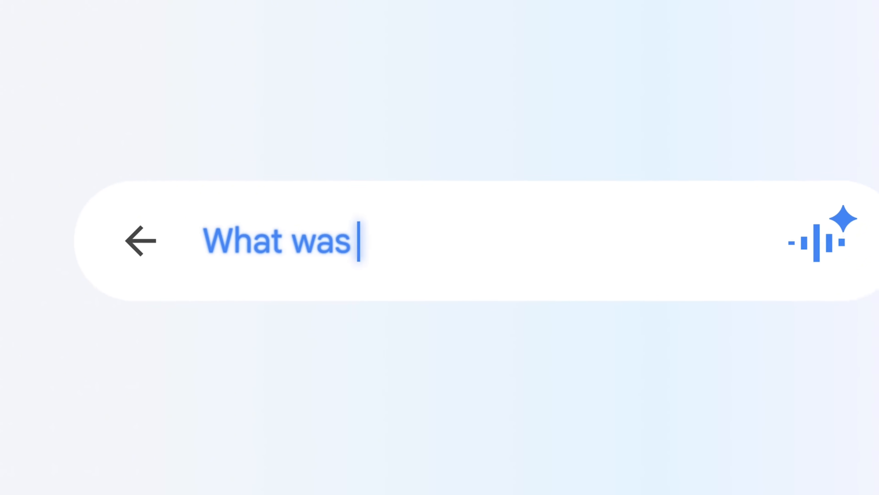
pyautogui.write('the Italian restaurant')
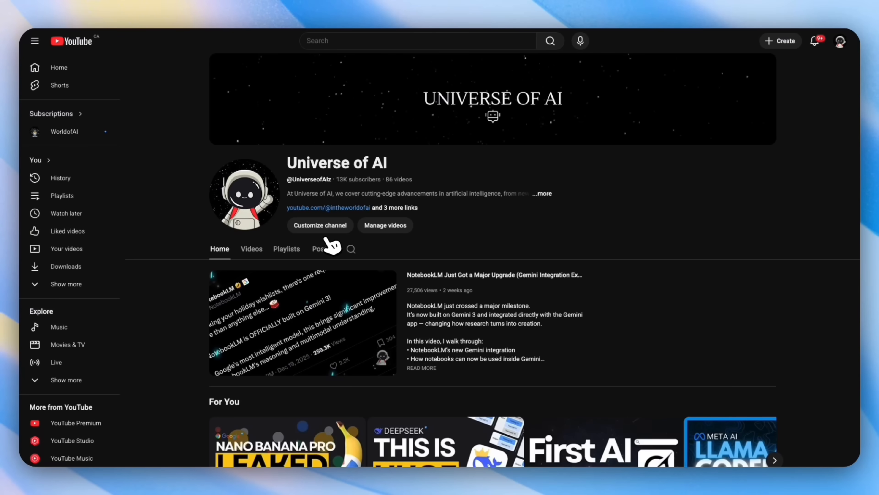
pyautogui.moveTo(333, 232)
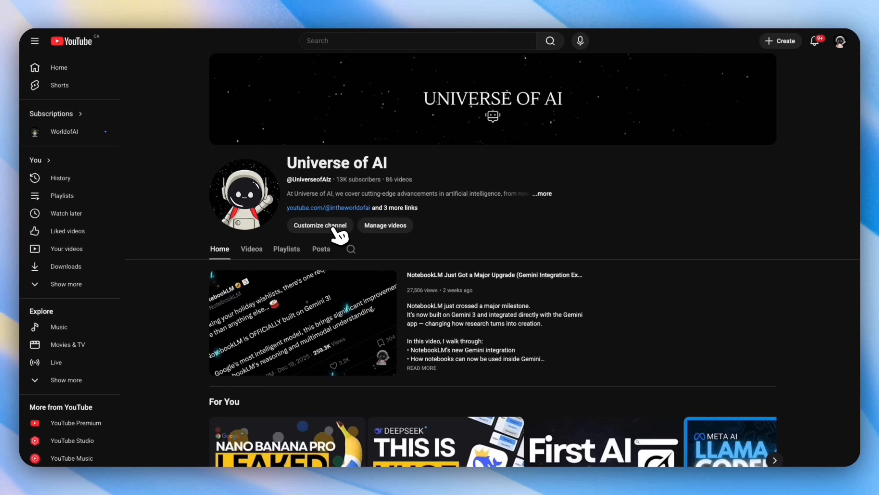
pyautogui.click(64, 132)
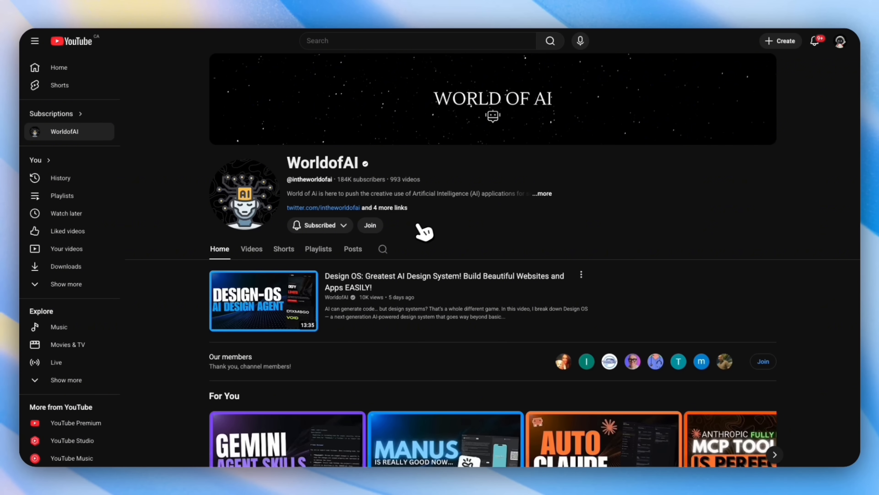
pyautogui.moveTo(447, 162)
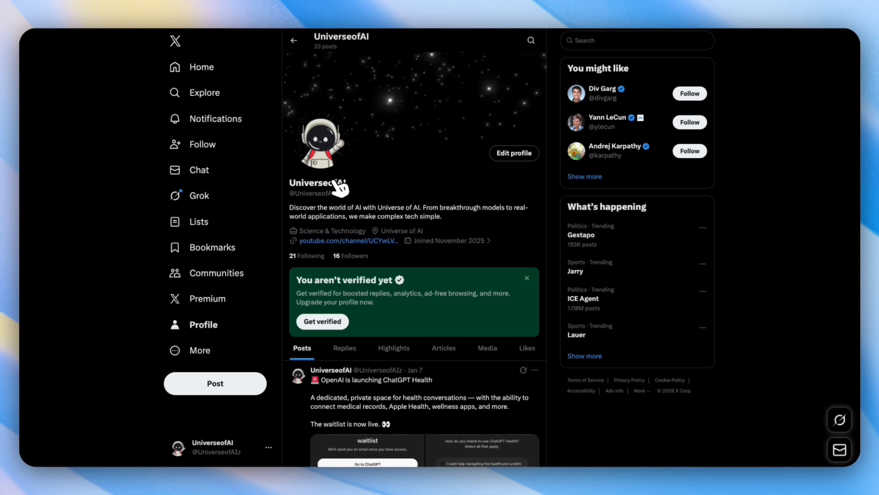
pyautogui.click(347, 240)
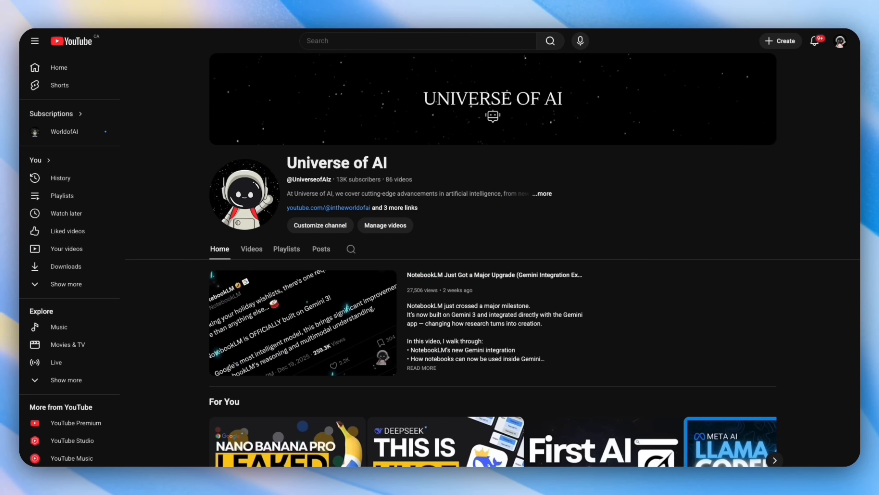
pyautogui.moveTo(507, 261)
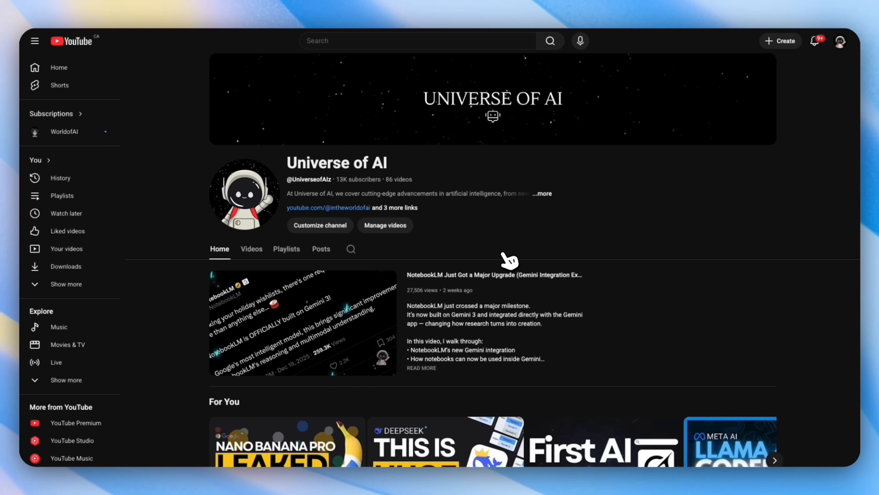